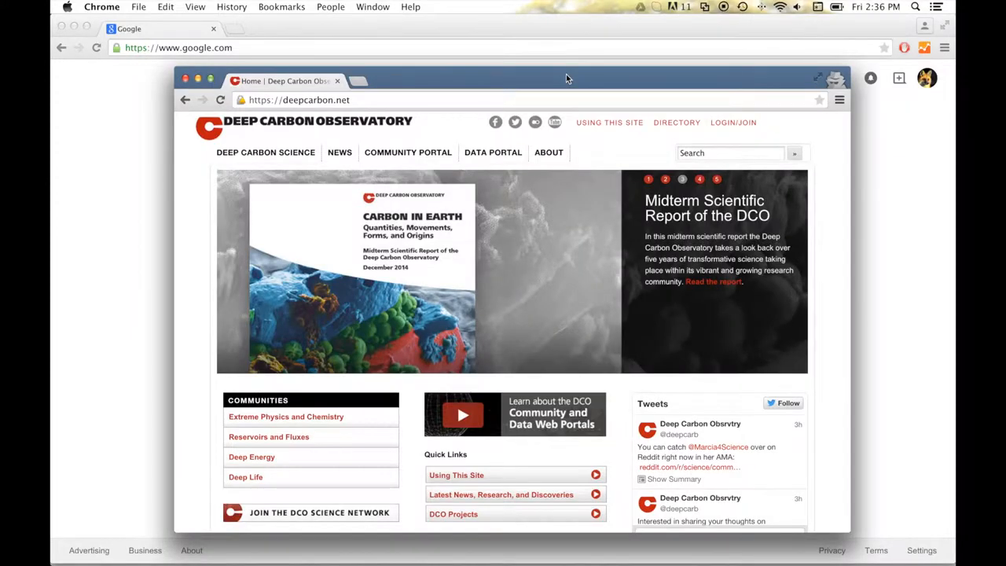
- Log in to deepcarbon.net with the username and password on the DCO log-in page
scroll(down, 3)
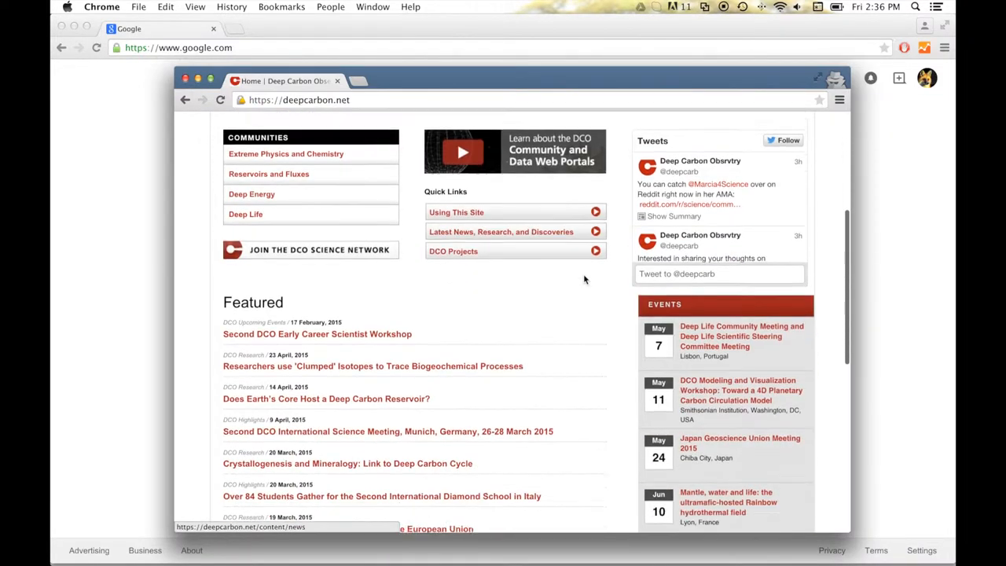
scroll(down, 3)
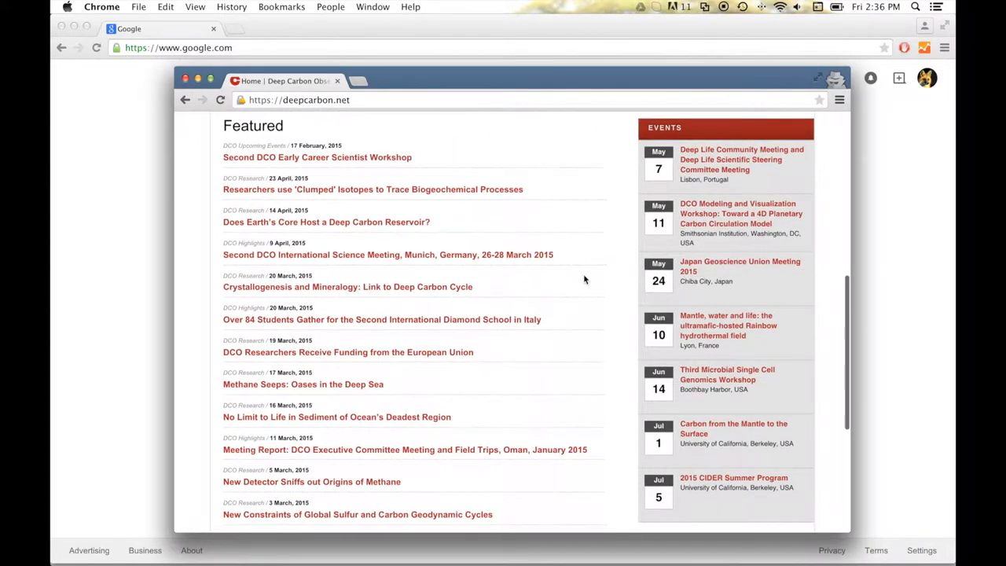
scroll(down, 3)
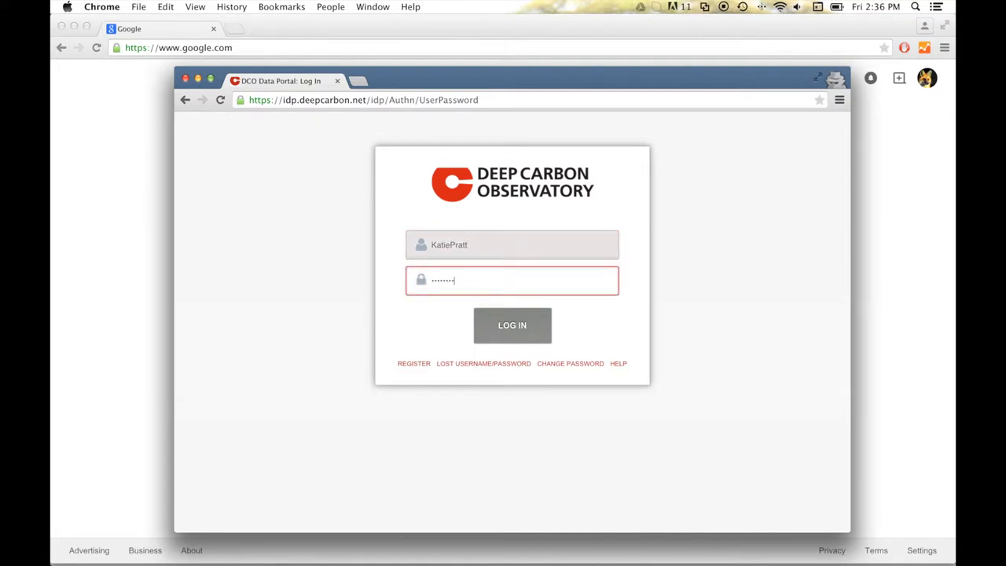
click(512, 326)
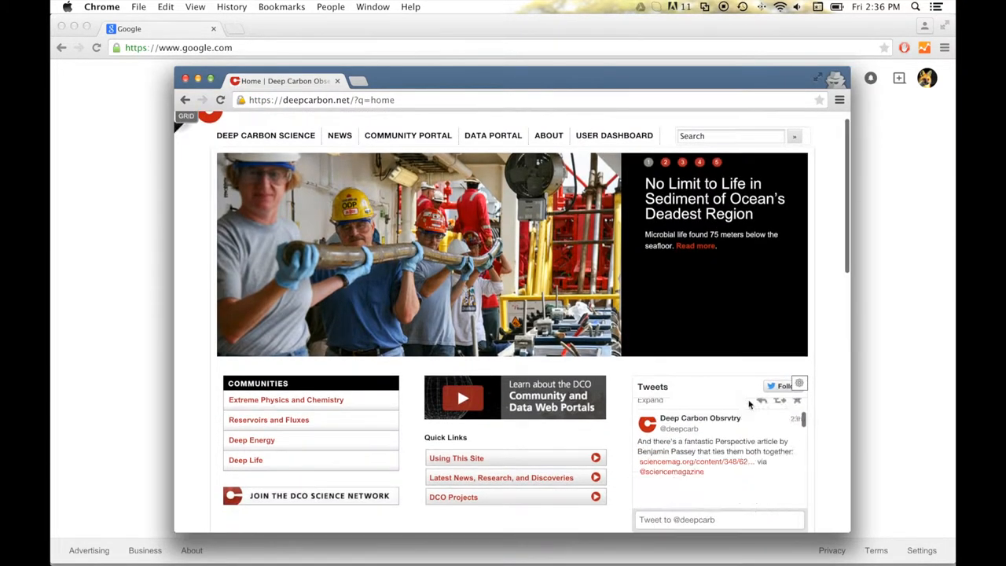
- Choose Event under Create Group Content on the Upcoming events page and create it
scroll(down, 3)
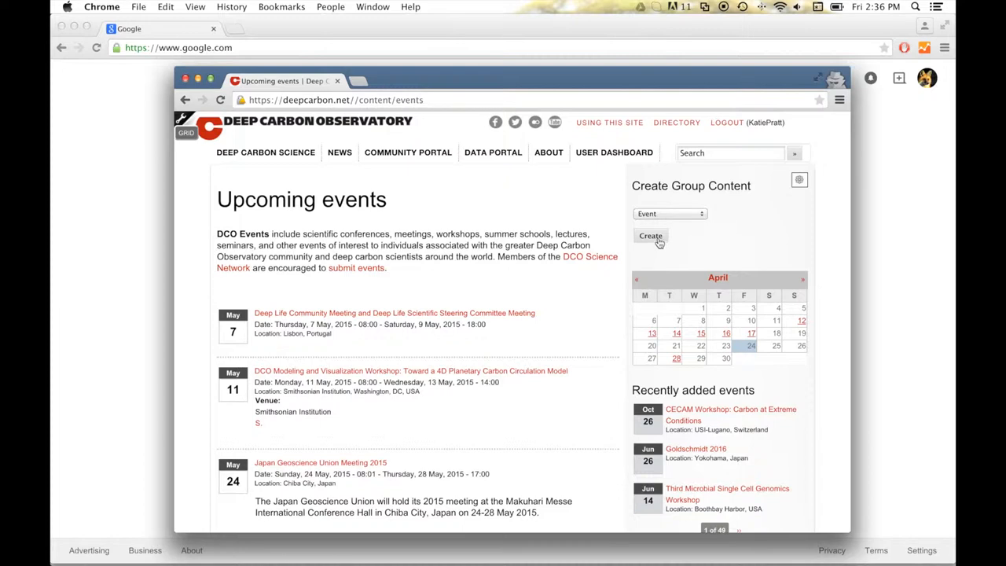
click(650, 236)
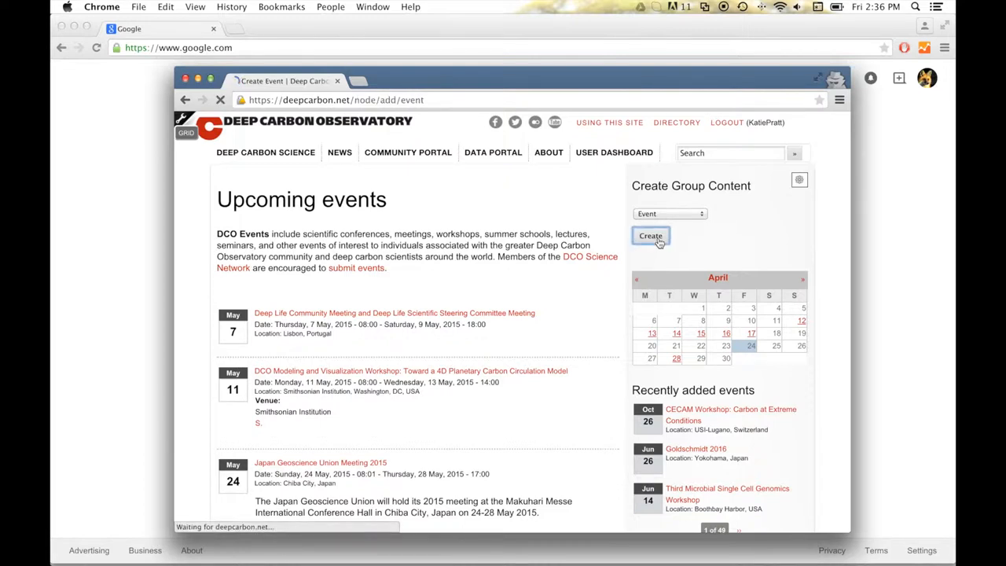
click(651, 236)
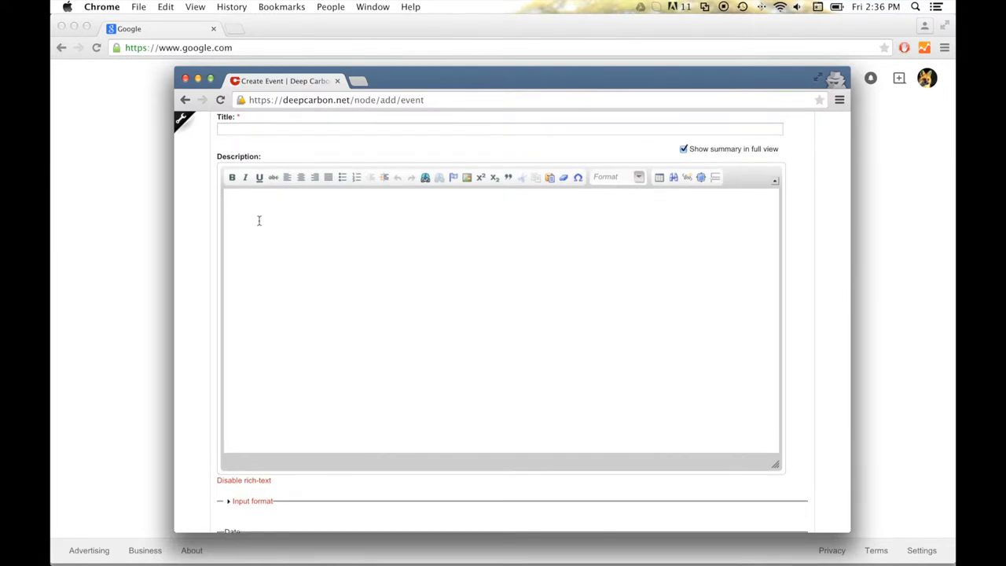
mouse_move(425, 176)
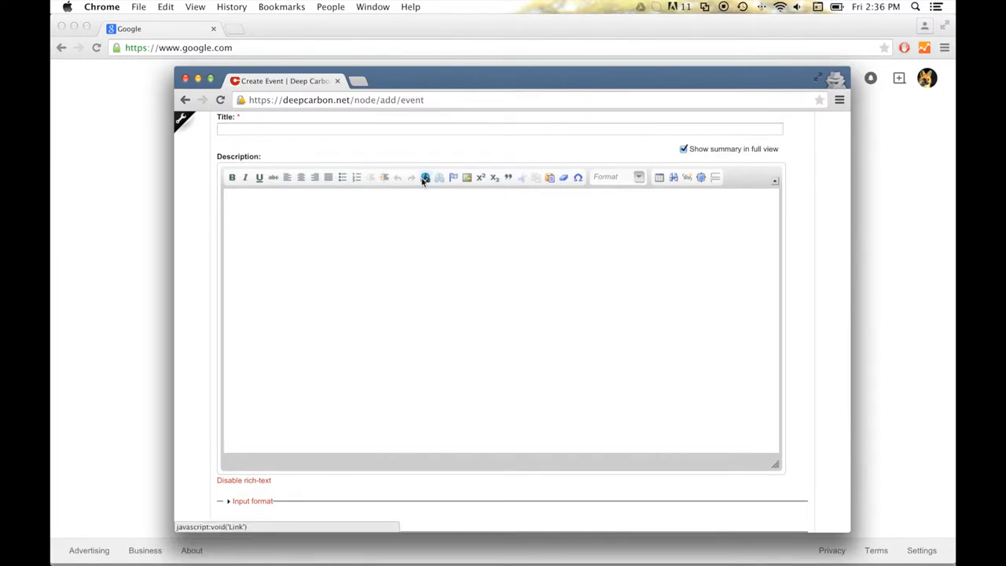
click(425, 177)
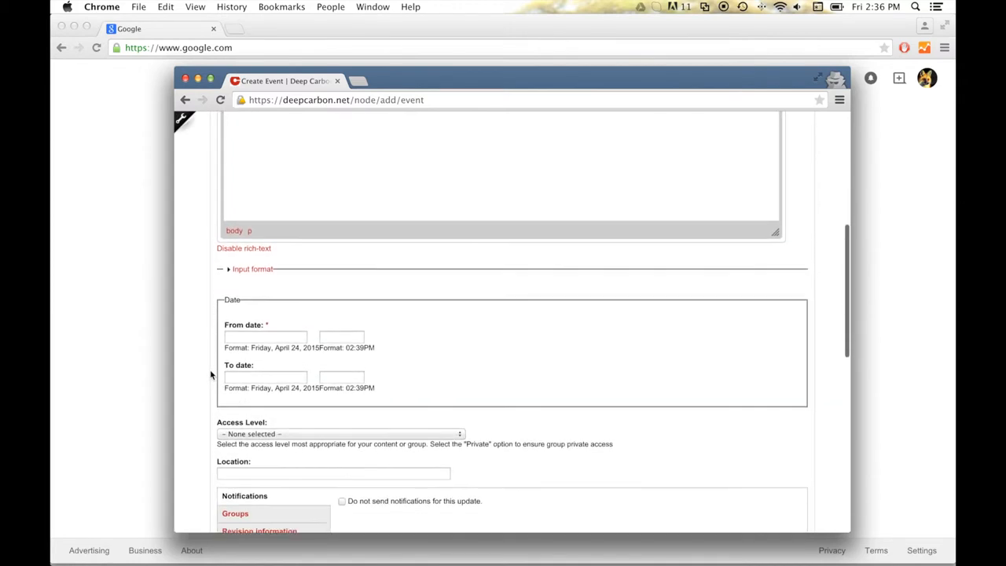
- Scroll past Date, Access Level, Location and attachments, then save the event
scroll(down, 3)
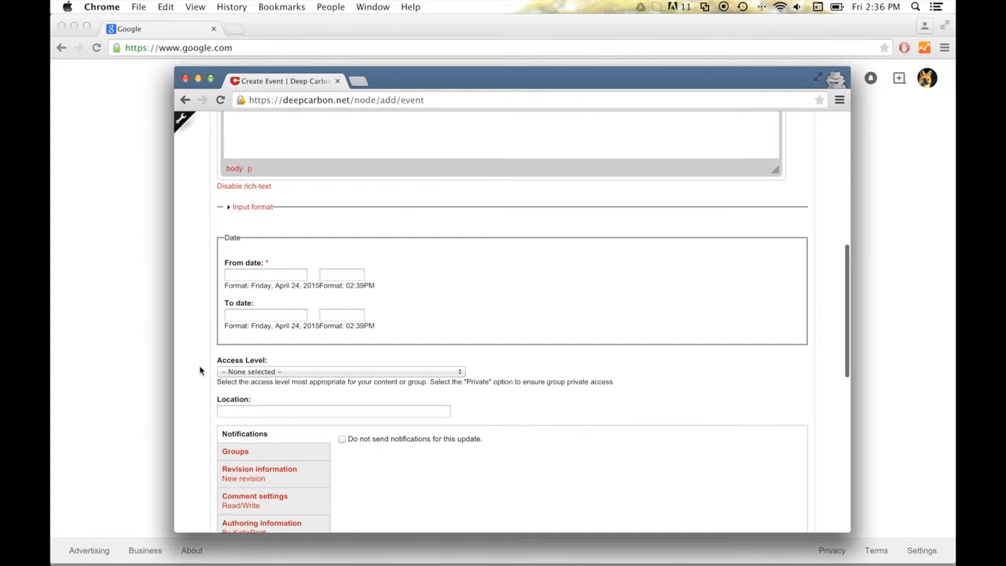
scroll(down, 3)
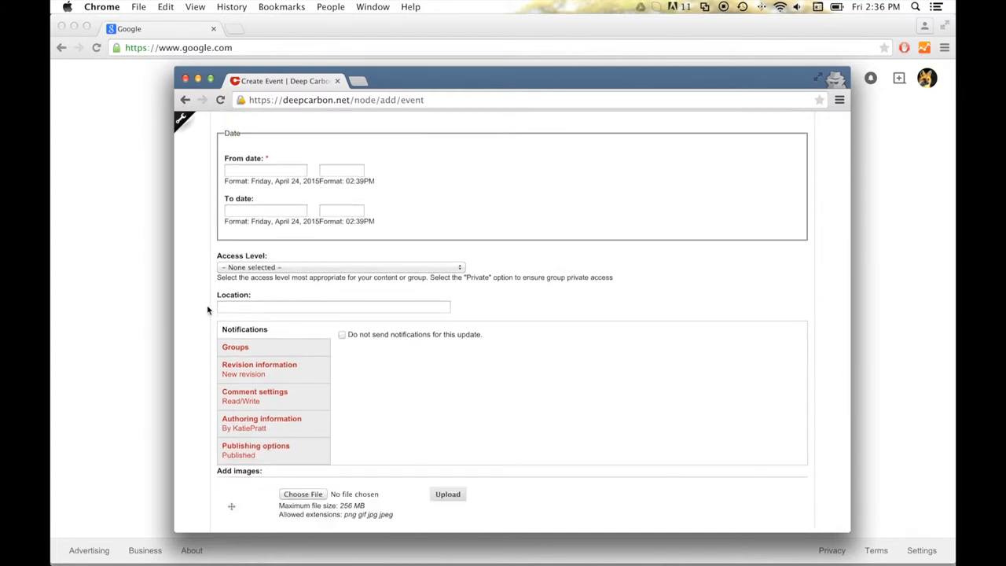
scroll(down, 3)
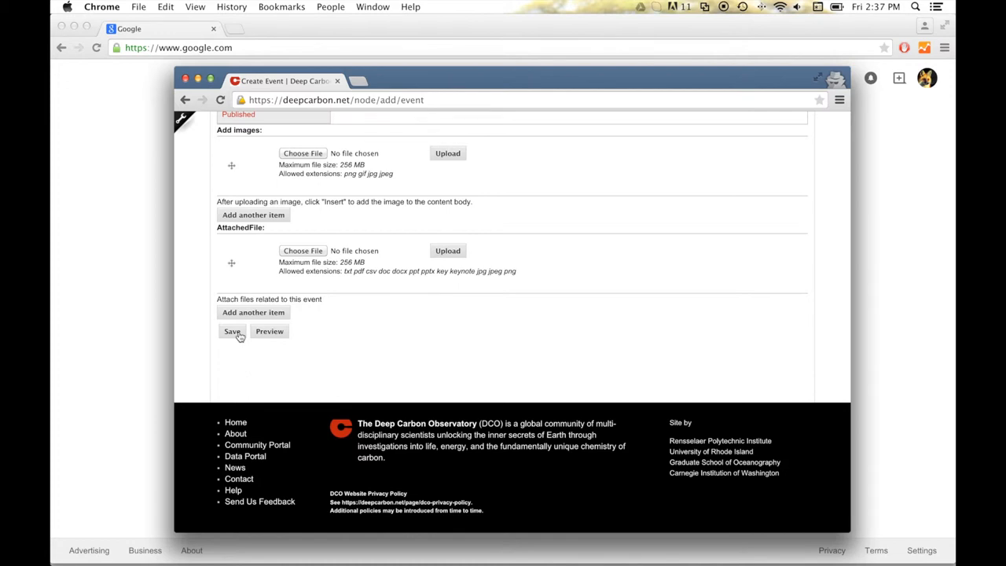
click(232, 331)
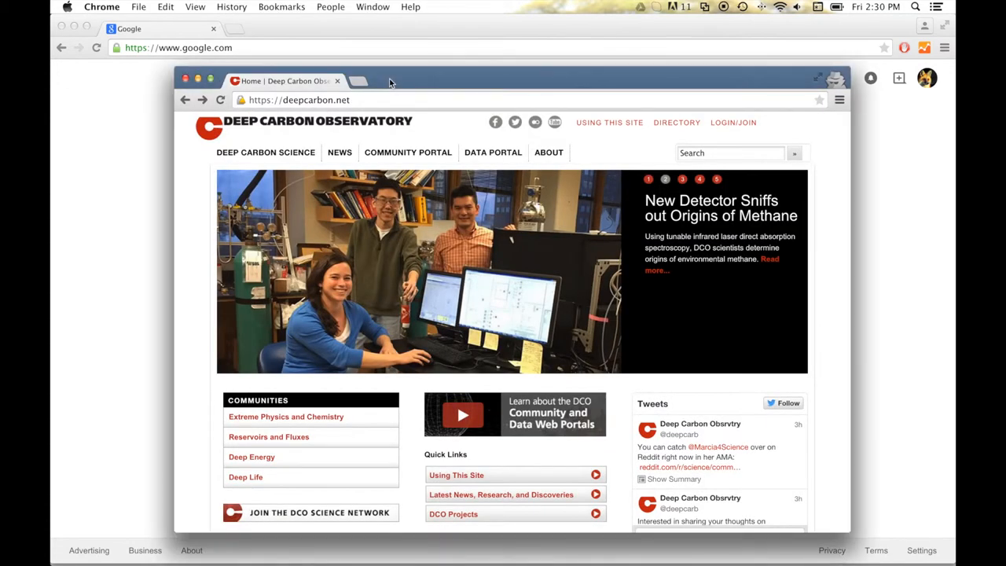